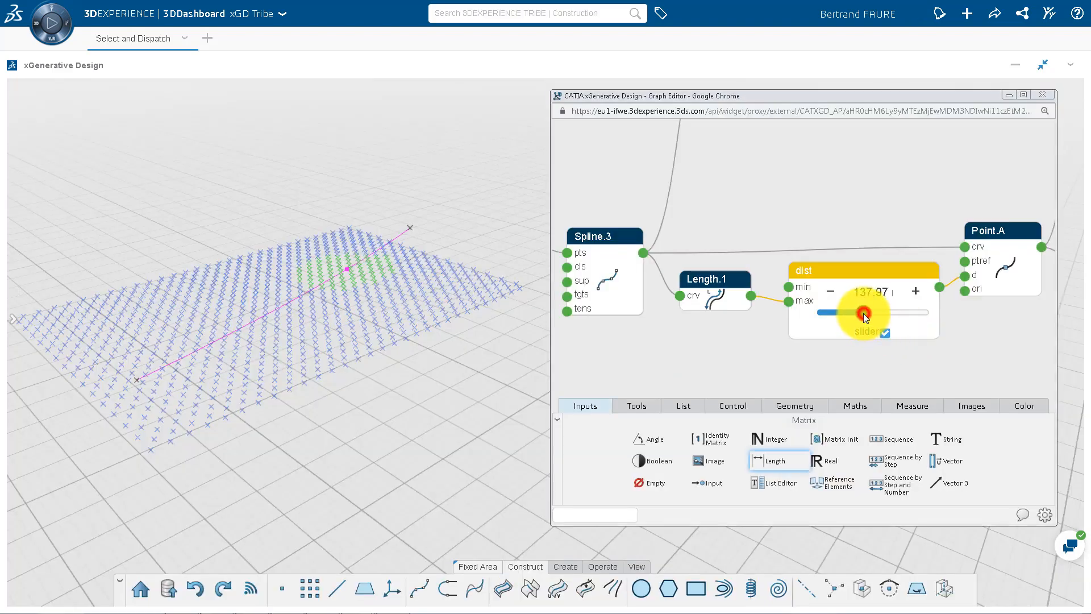
- Slide the dist value from about 138 to about 174, moving Point.A along Spline.3
{"action": "left_click_drag", "start_coordinate": [855, 311], "coordinate": [872, 311]}
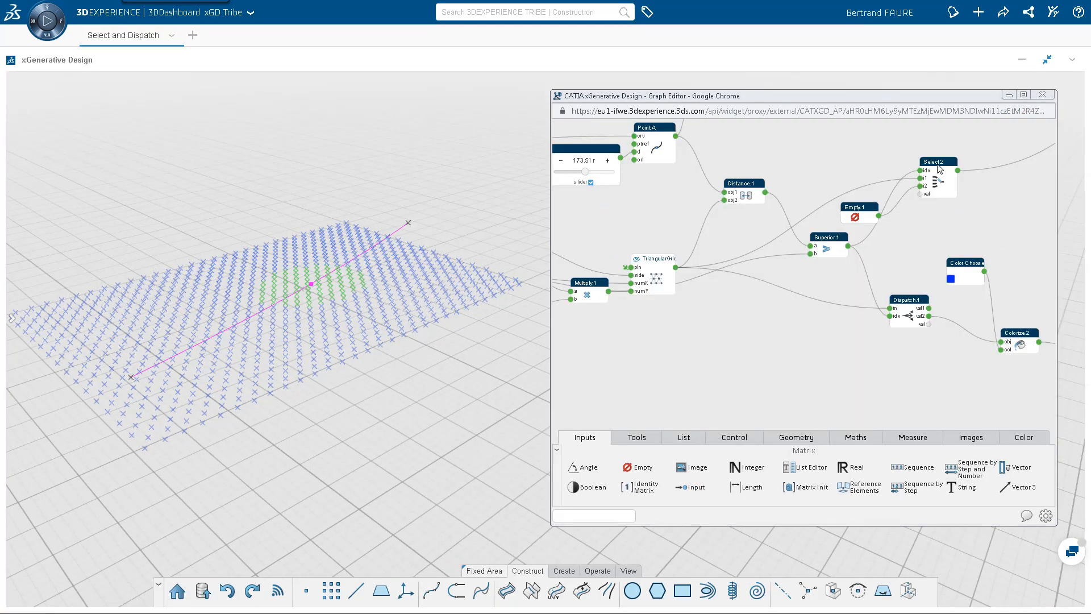
{"action": "left_click", "coordinate": [935, 161]}
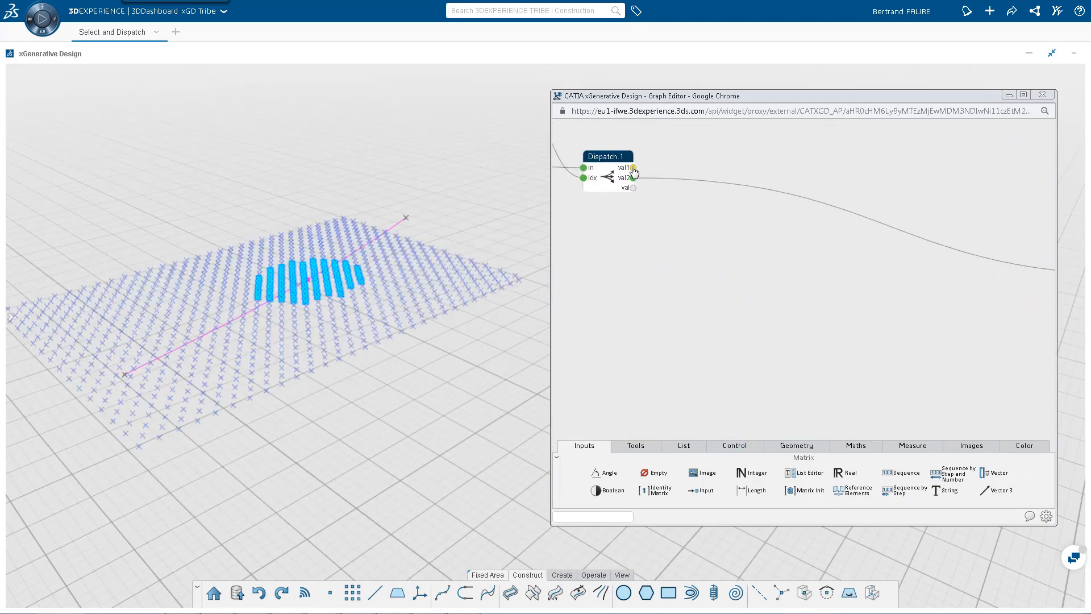
- Show Dispatch.1's val2 output, the grid points outside the circle, as a watch table
{"action": "left_click", "coordinate": [633, 168]}
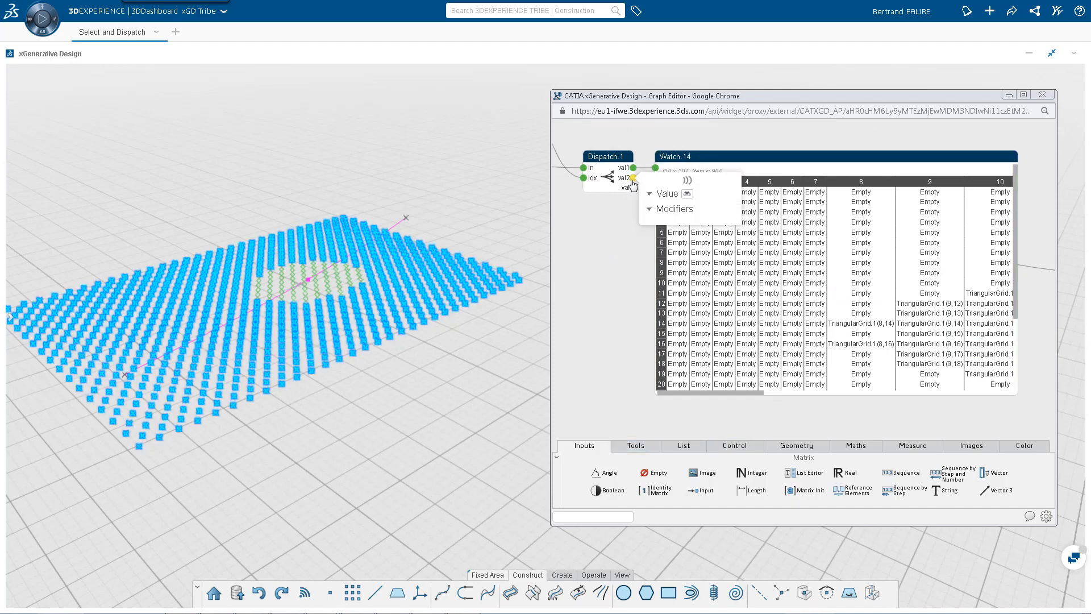